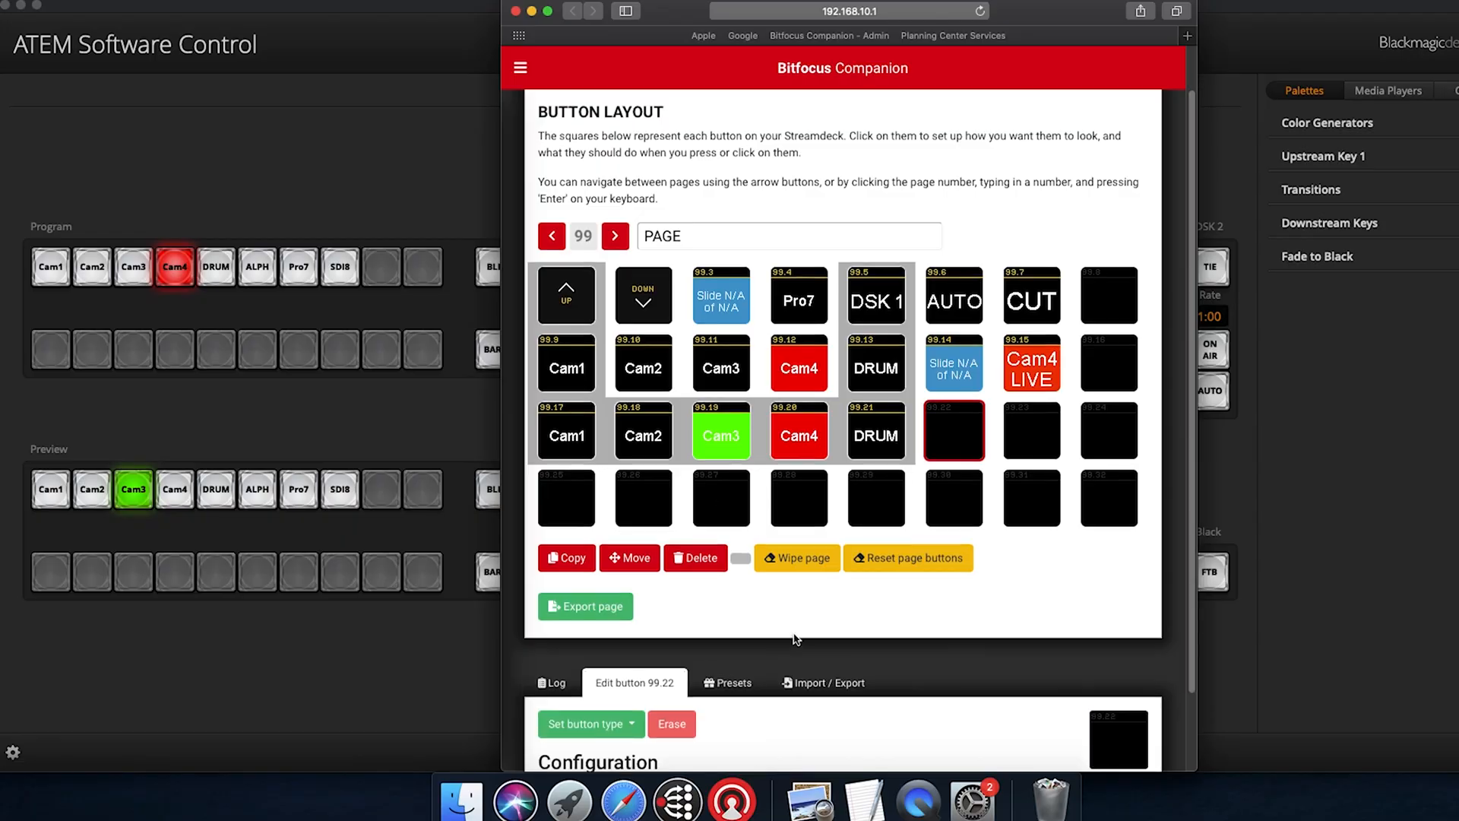
- Show the Blackmagic ATEM instance's Preview (M/E 1) preset category
{"action": "scroll", "scroll_direction": "down", "scroll_amount": 3}
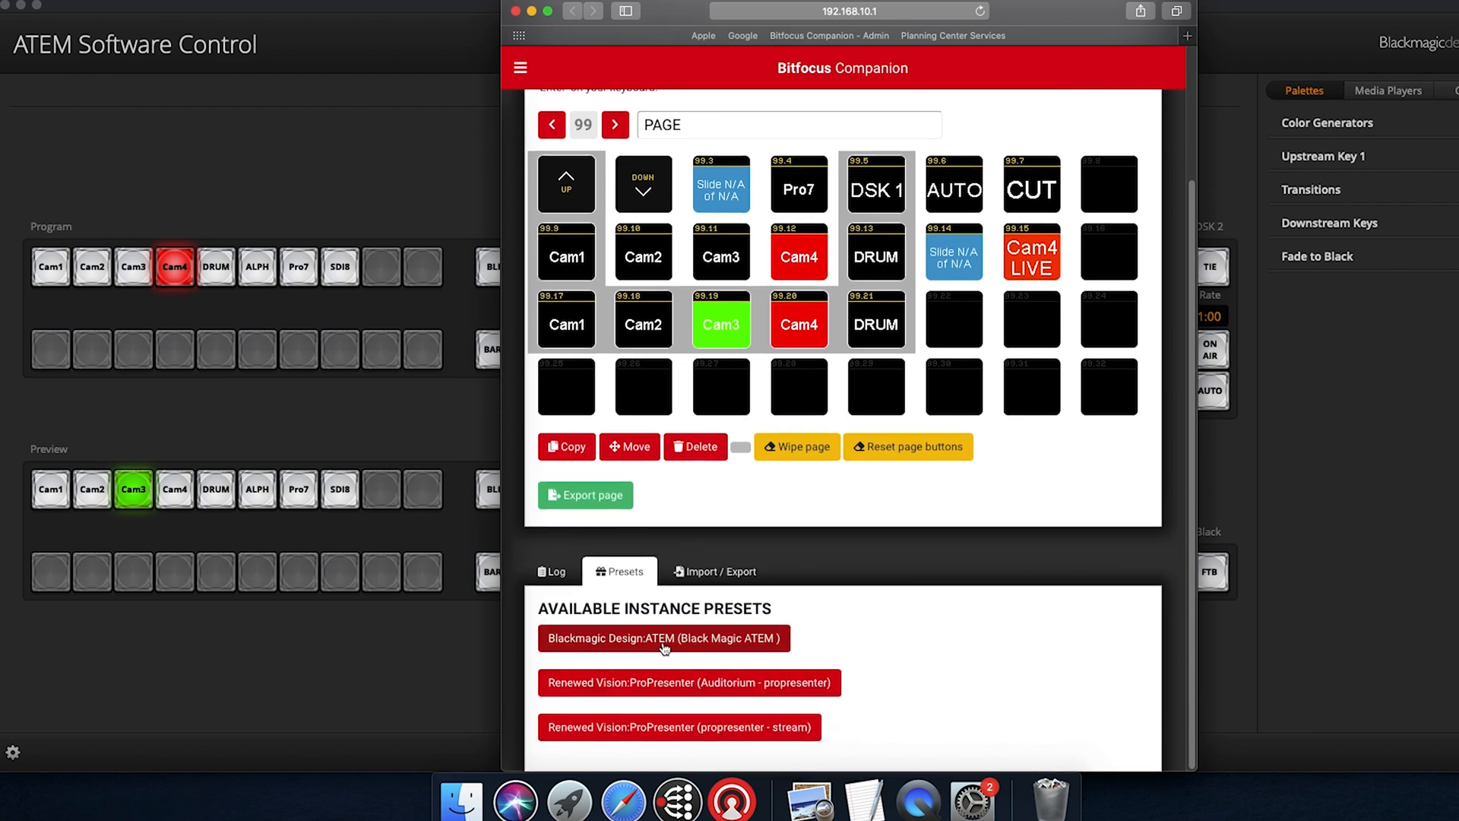
{"action": "left_click", "coordinate": [663, 638]}
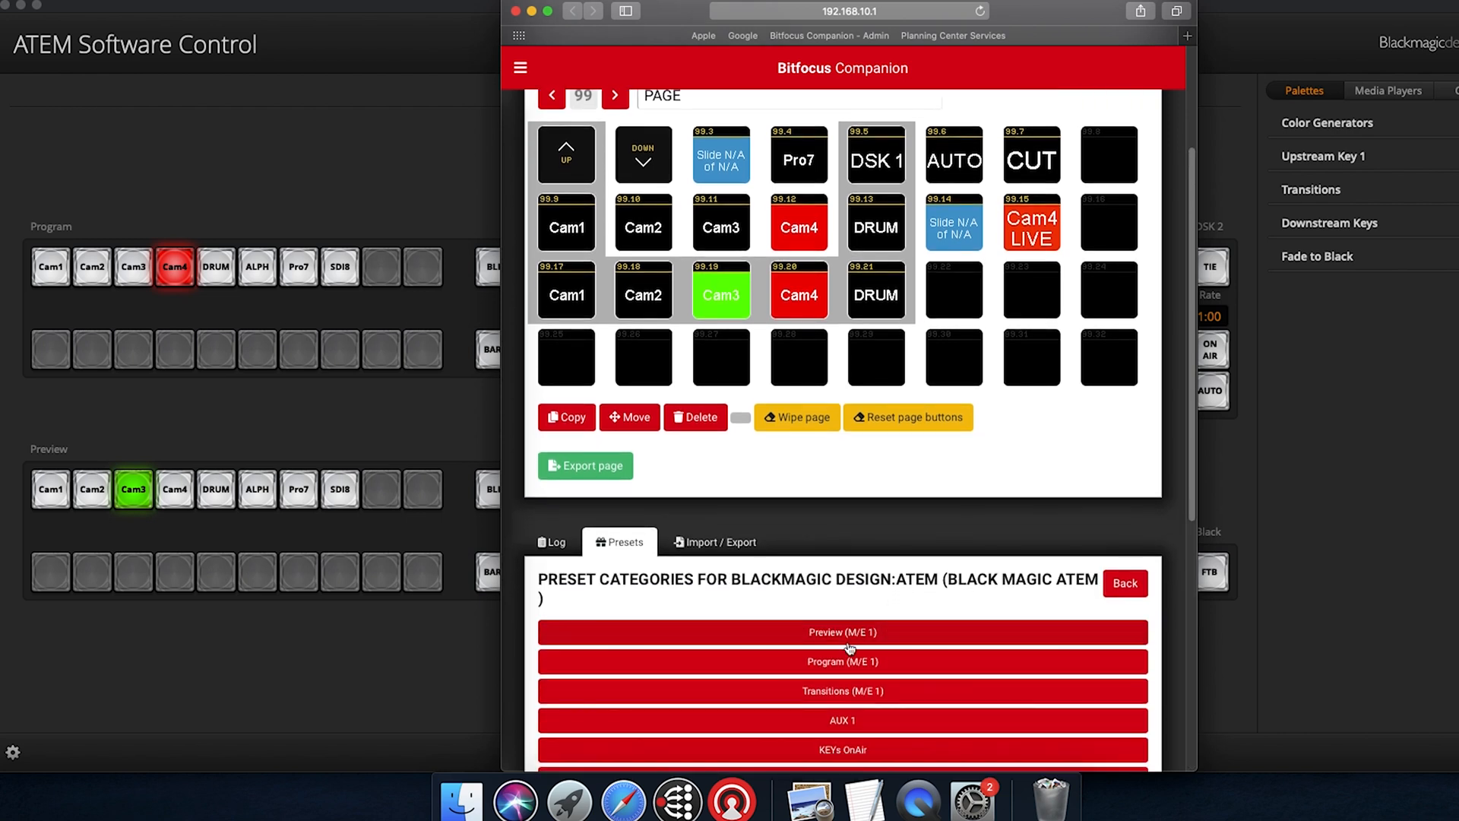
{"action": "mouse_move", "coordinate": [842, 690]}
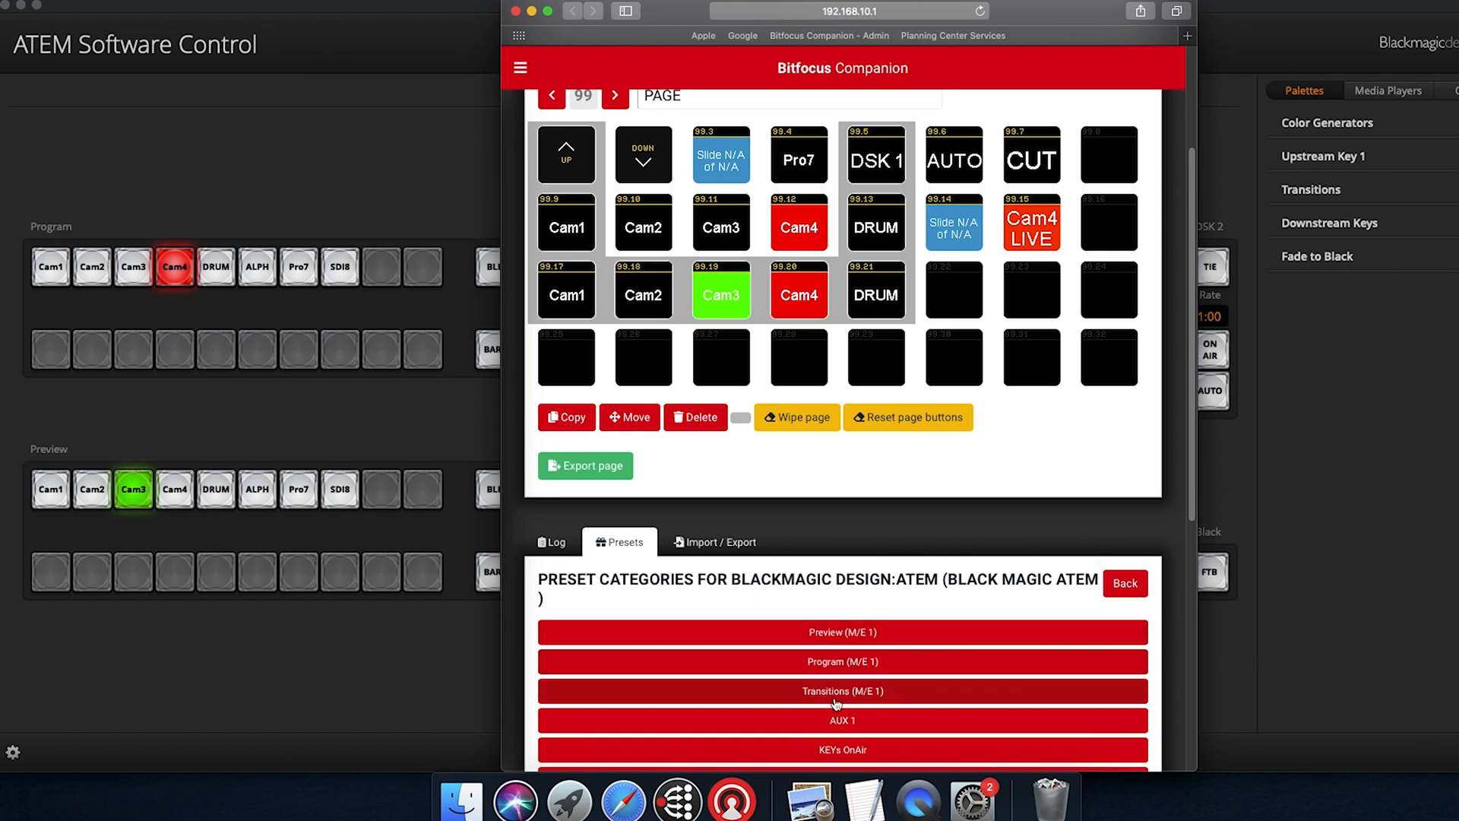
{"action": "scroll", "scroll_direction": "down", "scroll_amount": 3}
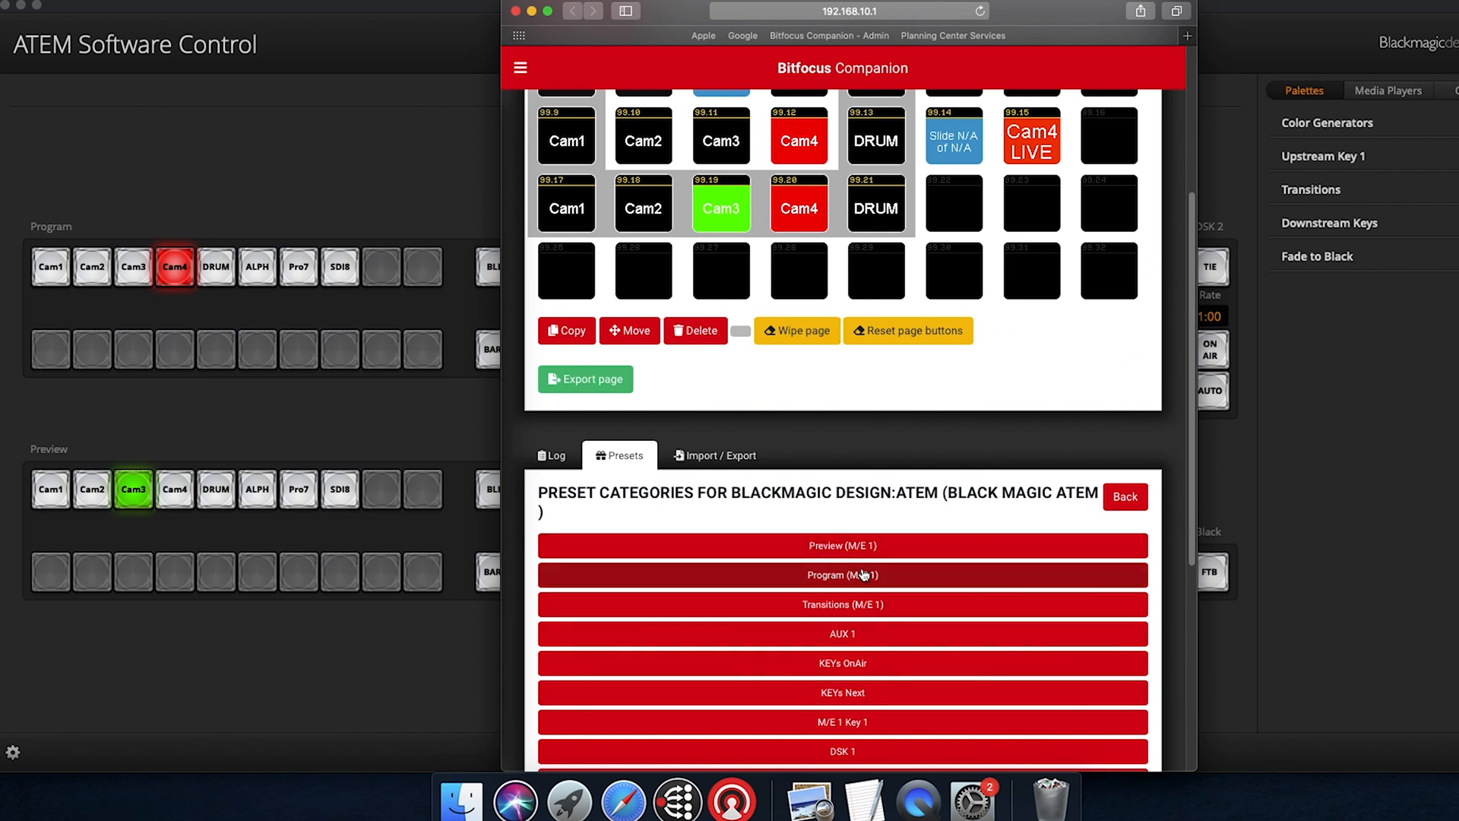
{"action": "left_click", "coordinate": [841, 545]}
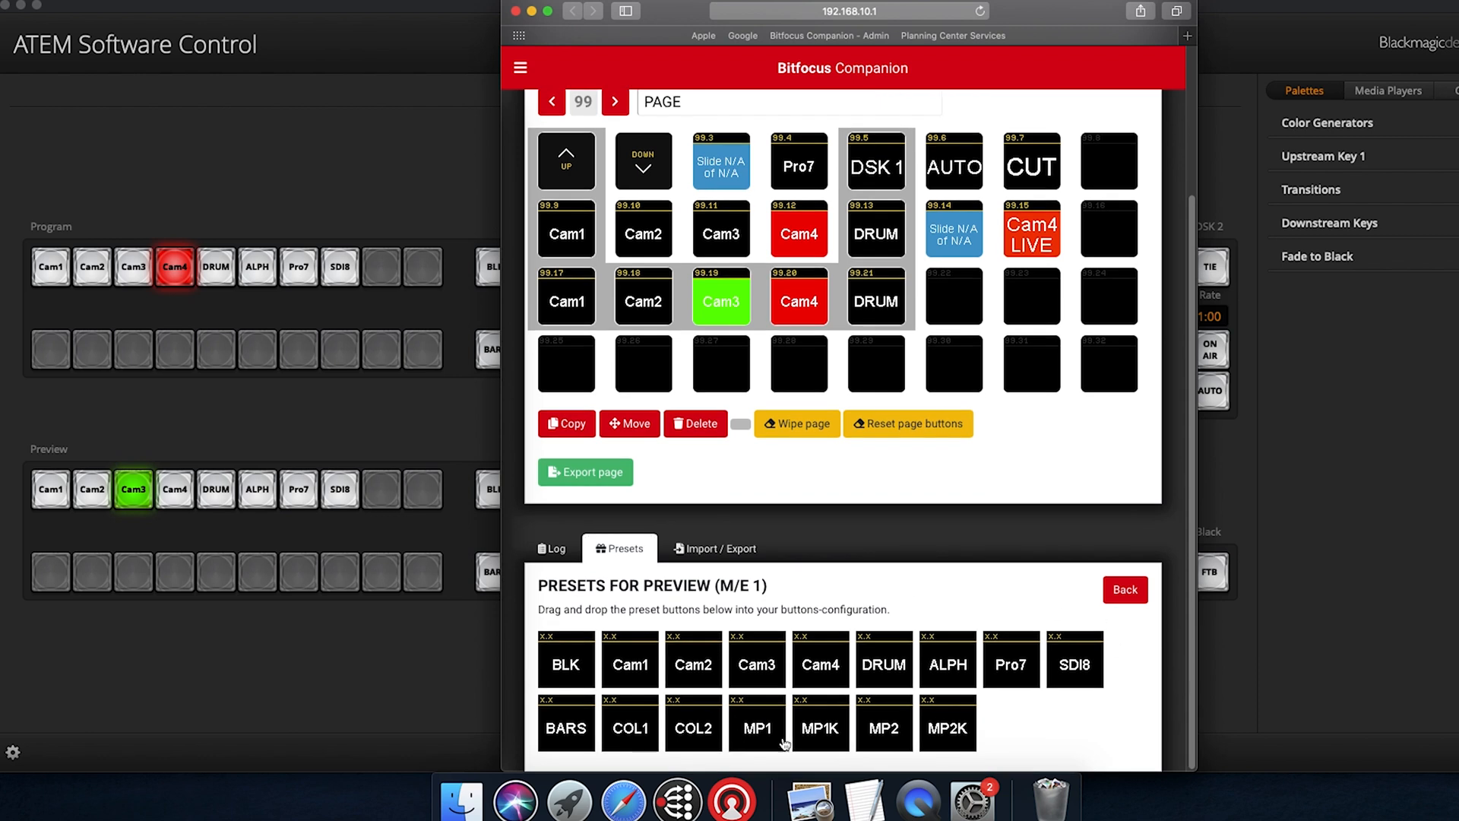
{"action": "mouse_move", "coordinate": [875, 687]}
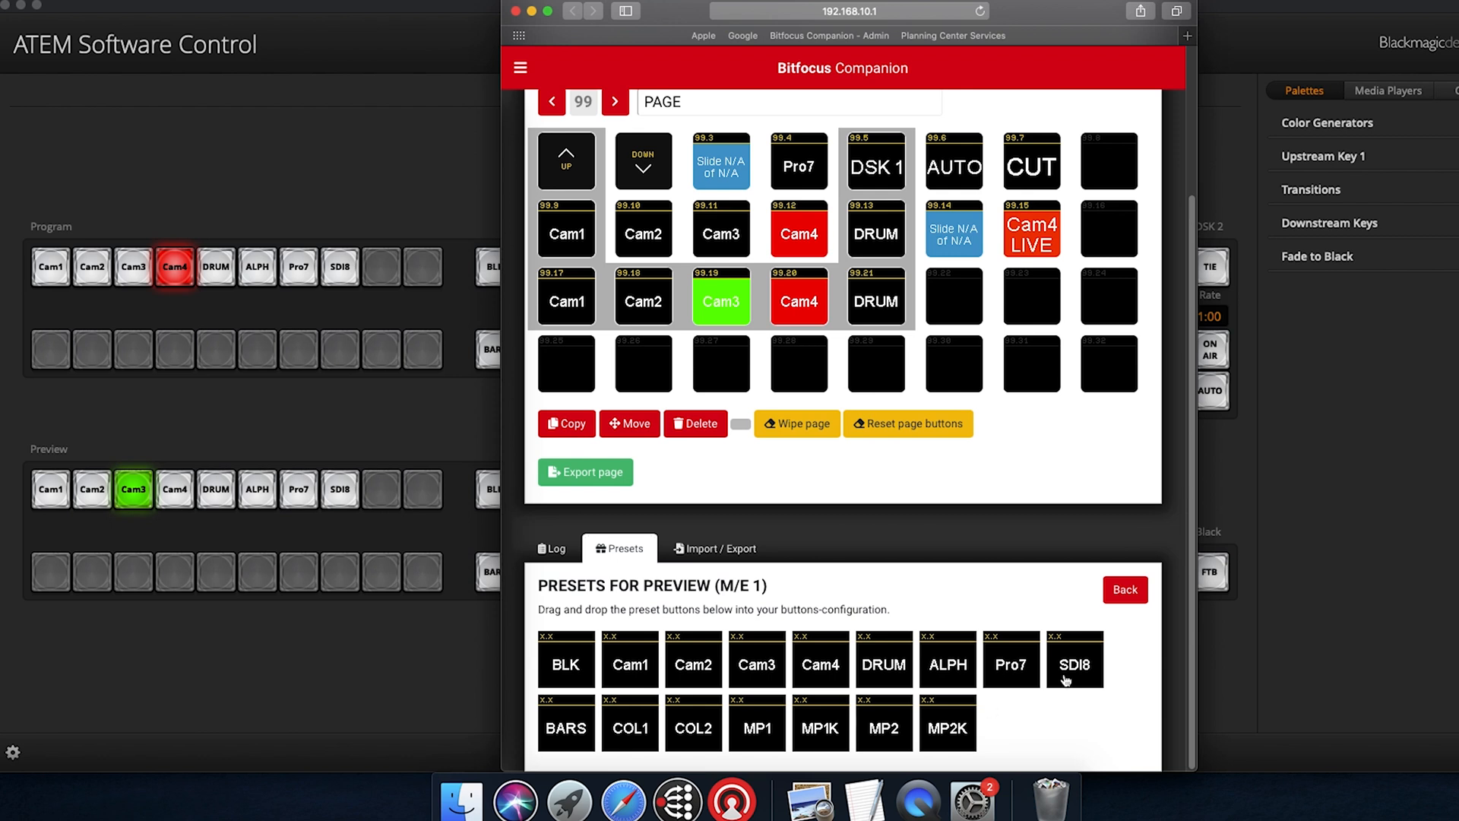
{"action": "mouse_move", "coordinate": [662, 681]}
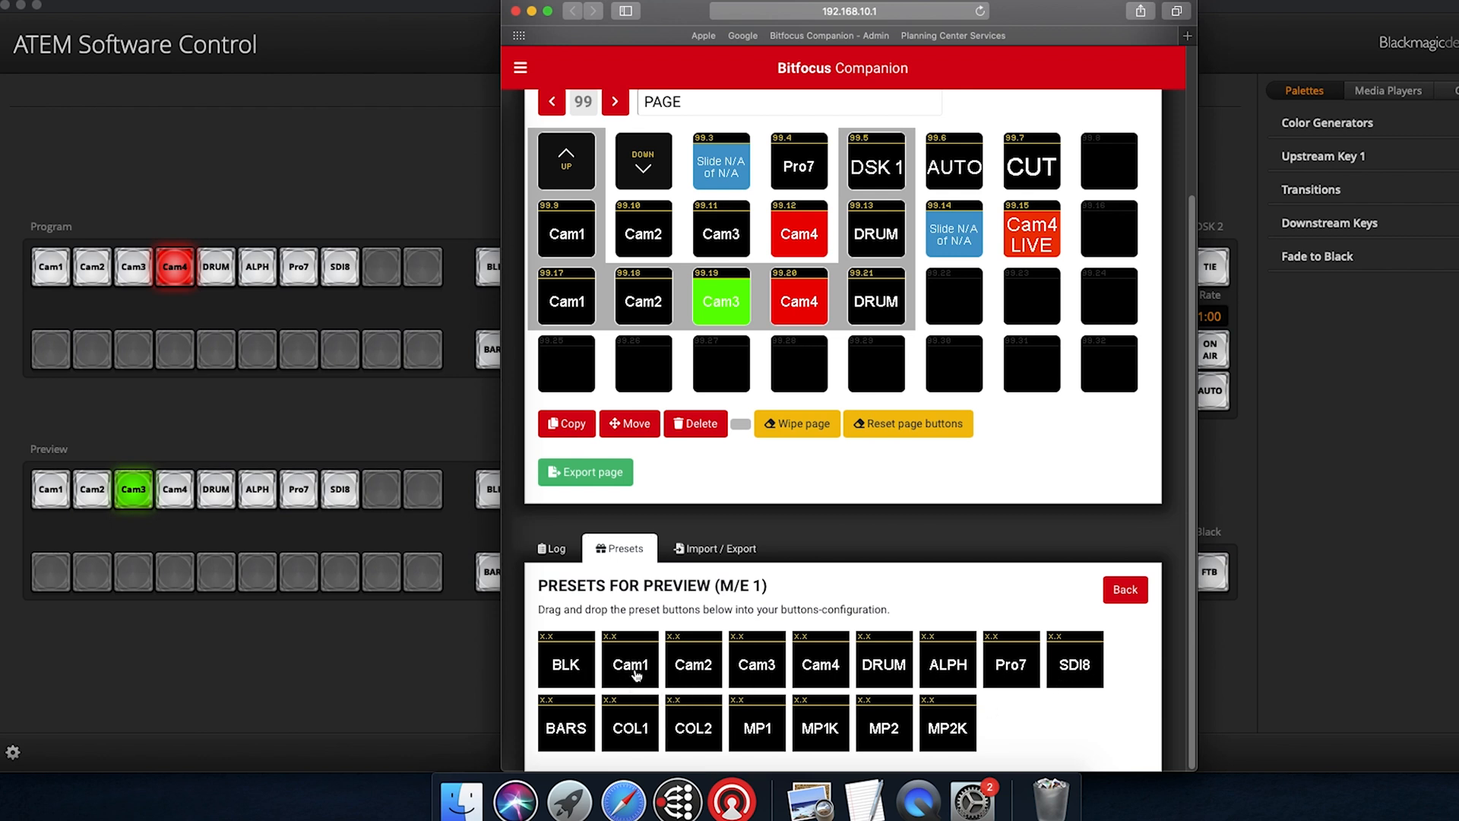
- Drag the Cam1 preview preset onto empty button 99.22
{"action": "left_click_drag", "start_coordinate": [630, 662], "coordinate": [954, 304]}
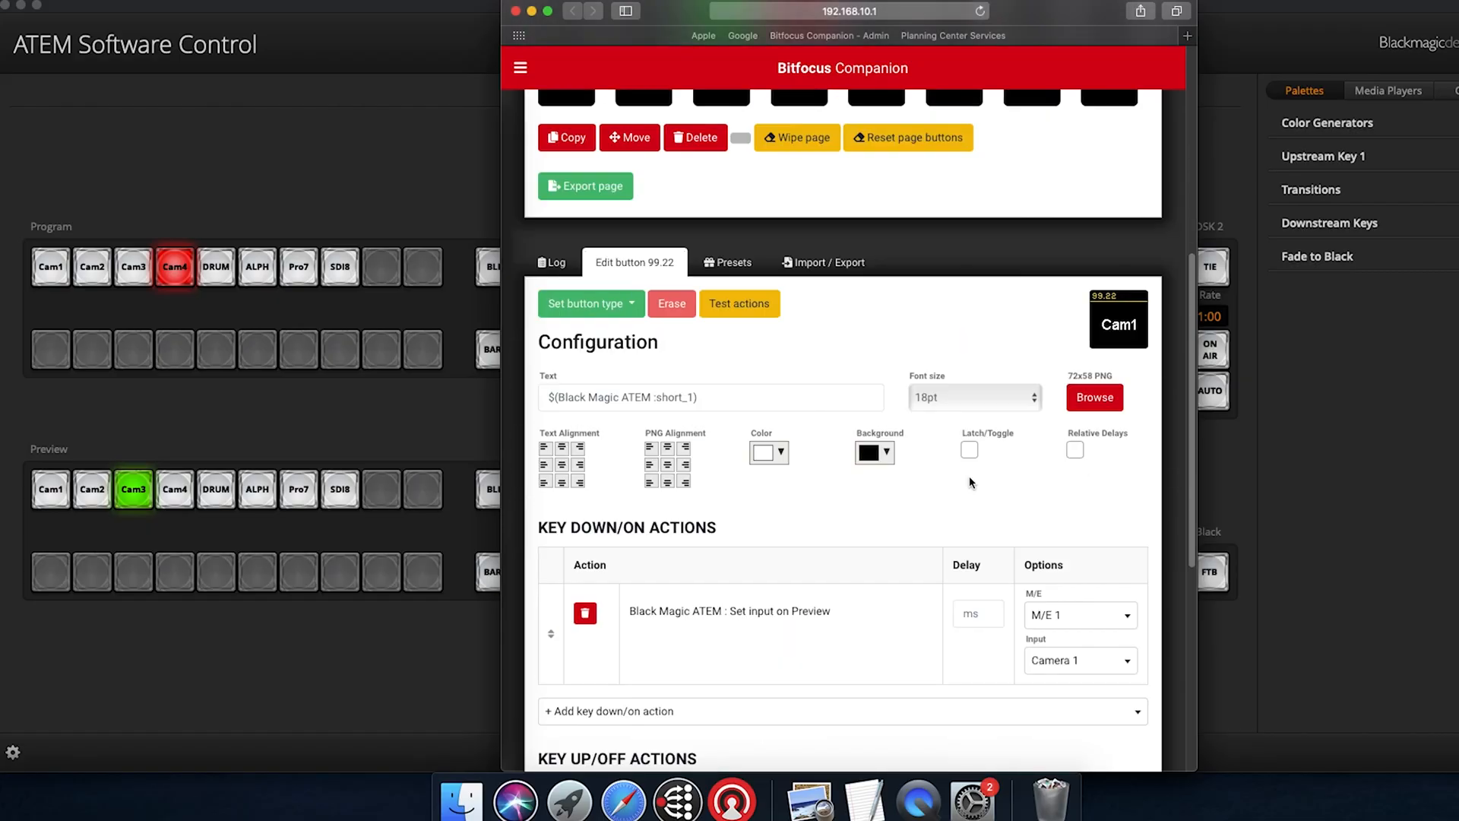
- Scroll to button 99.20's Camera 4 preview action and green/red colour feedback
{"action": "scroll", "scroll_direction": "down", "scroll_amount": 3}
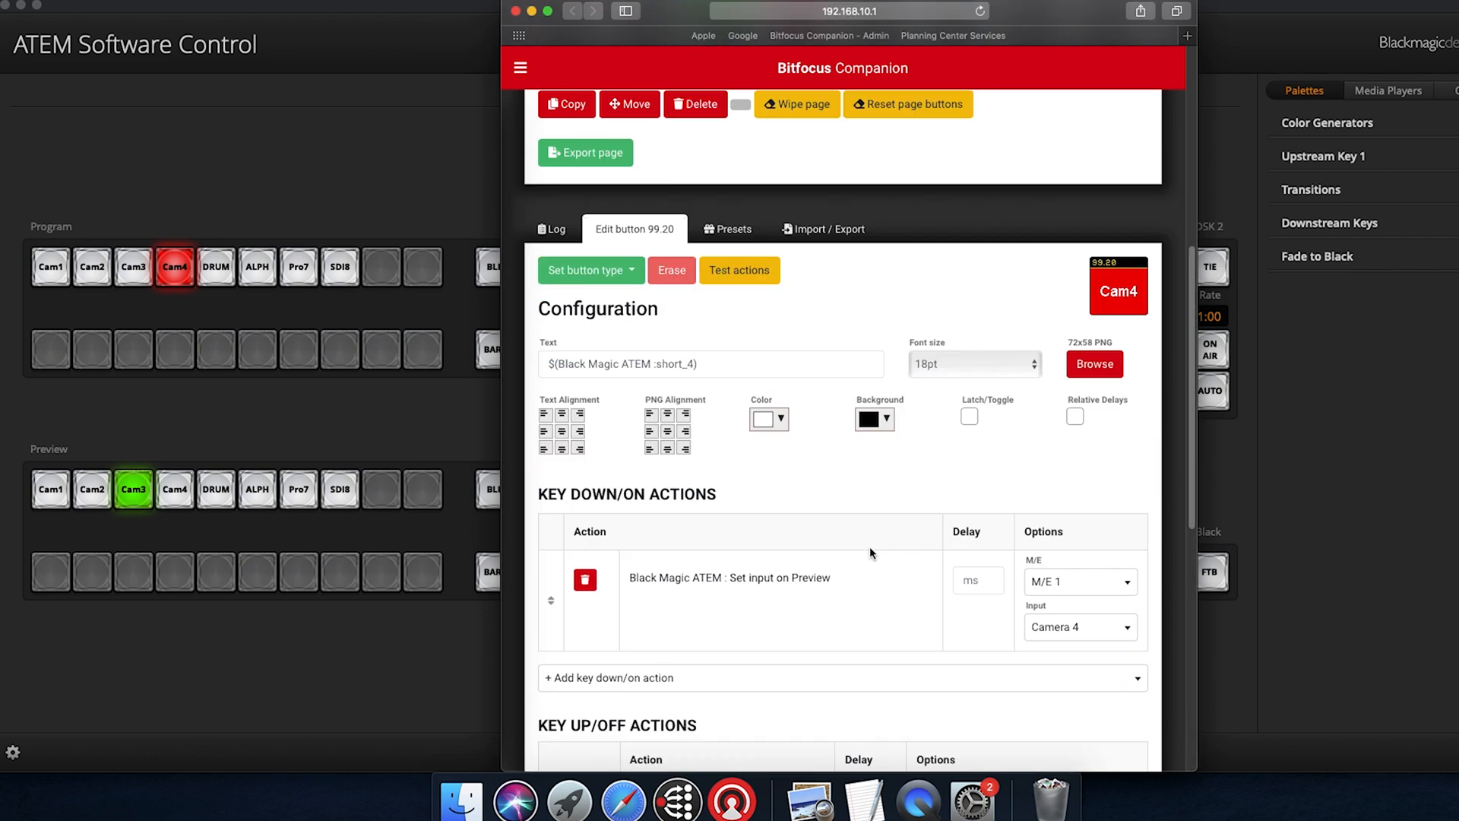
{"action": "scroll", "scroll_direction": "down", "scroll_amount": 3}
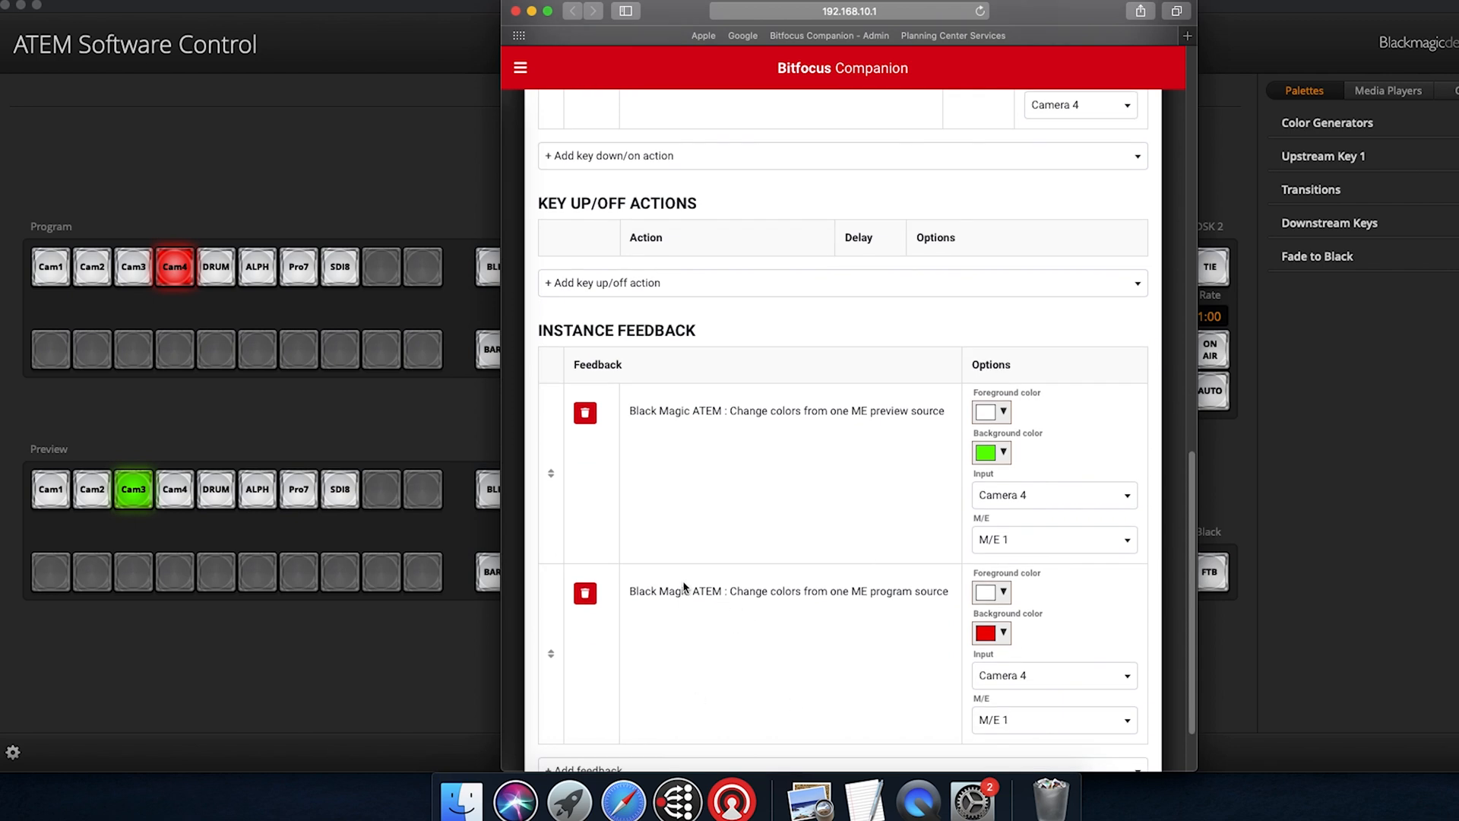
{"action": "mouse_move", "coordinate": [759, 638]}
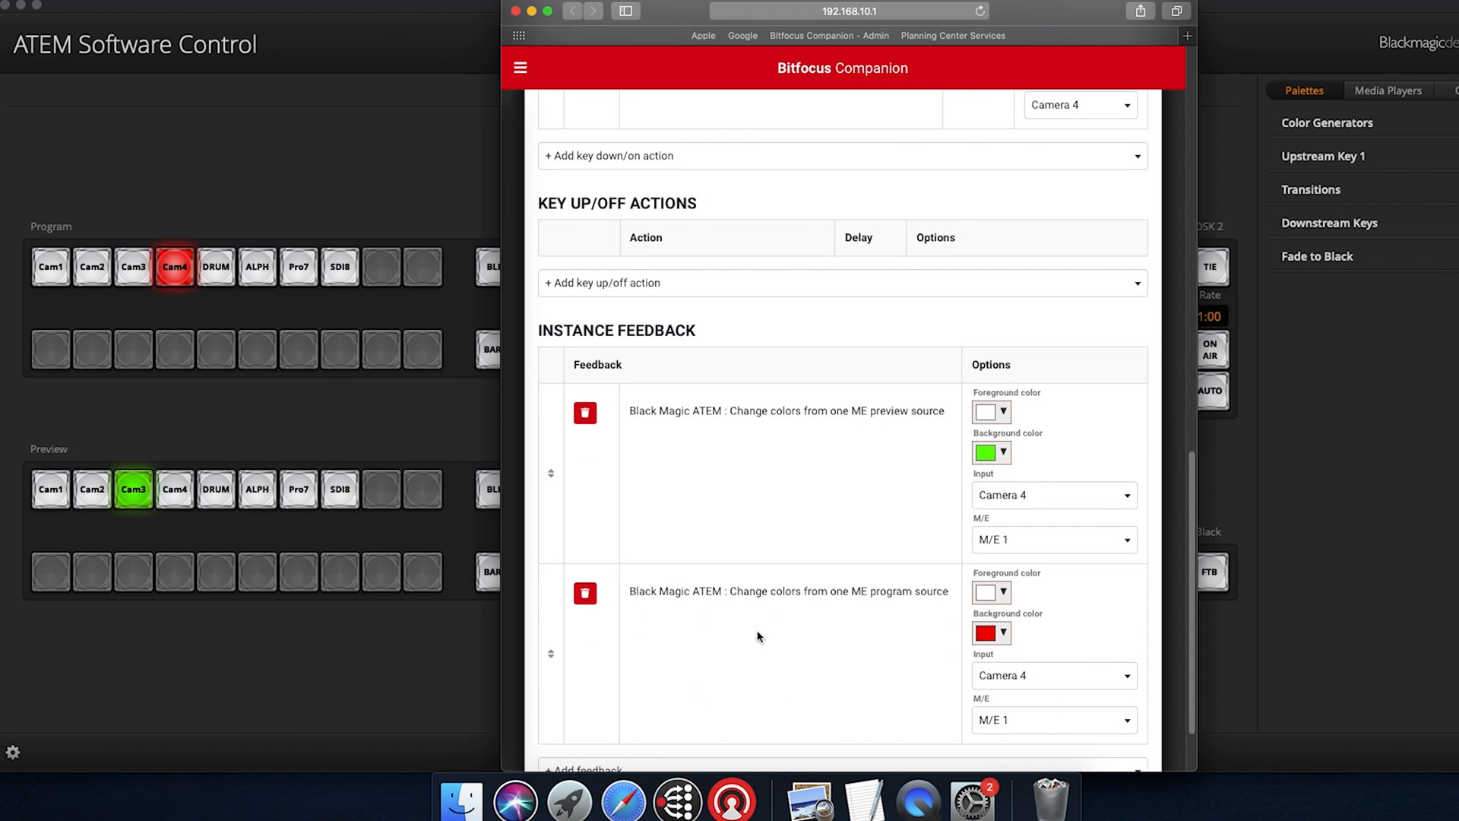
{"action": "mouse_move", "coordinate": [875, 621]}
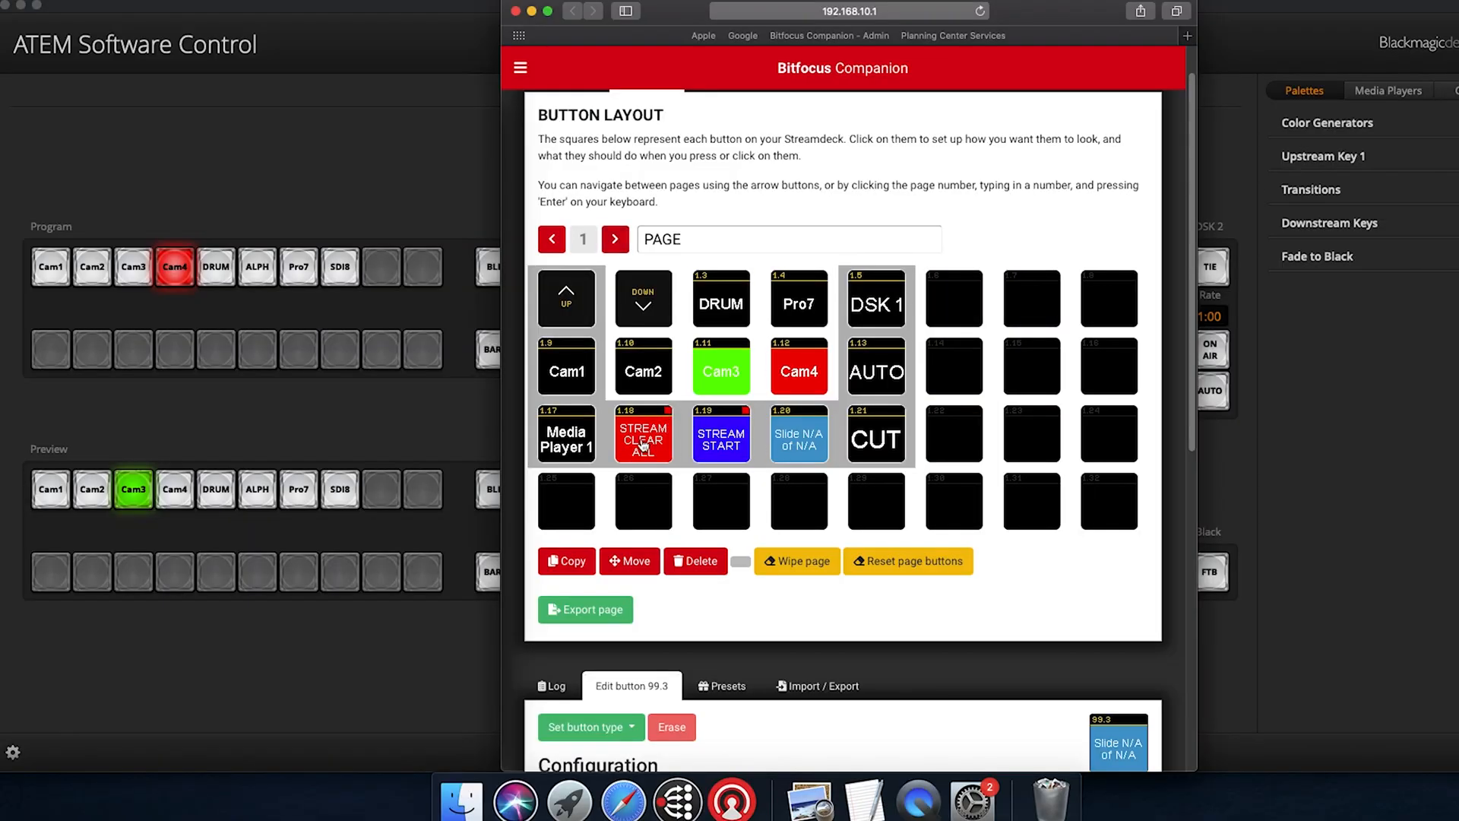
- Open the STREAM CLEAR ALL button 1.18 in the Edit button tab
{"action": "left_click", "coordinate": [720, 435]}
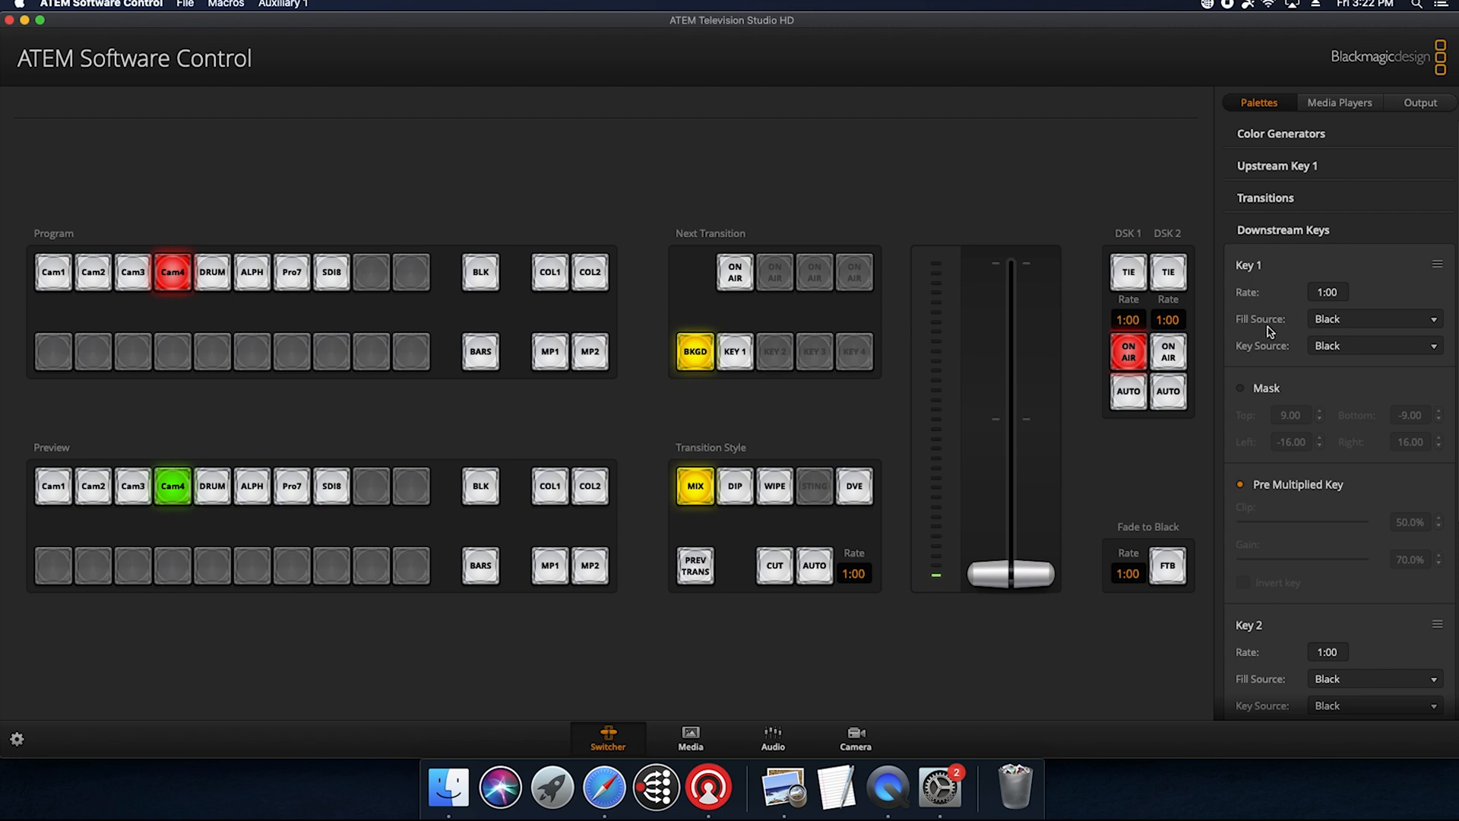
- Set downstream key 1 fill source to Pro7 and key source to Alpha Key
{"action": "left_click", "coordinate": [1373, 319]}
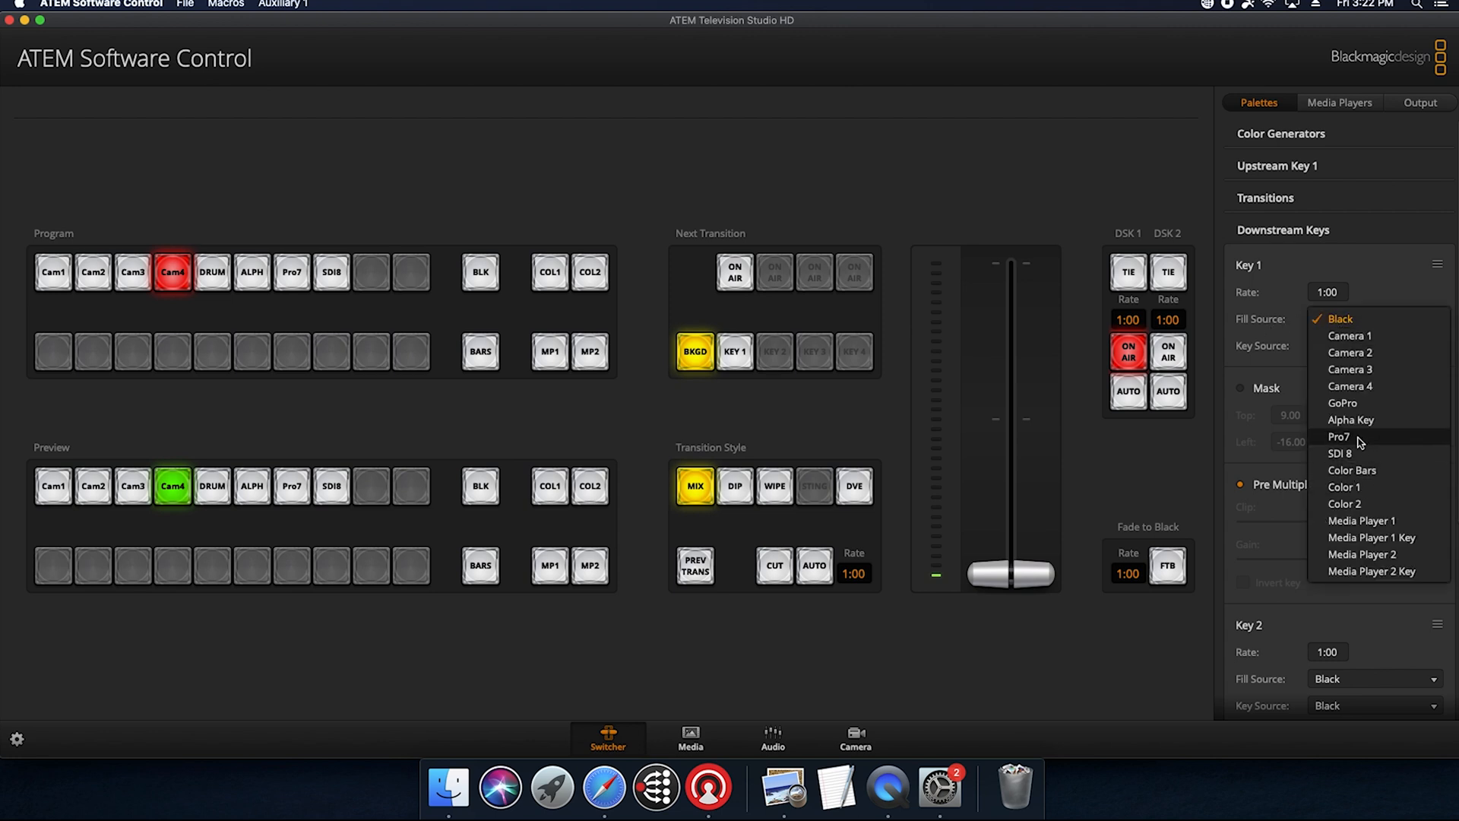
{"action": "left_click", "coordinate": [1338, 435]}
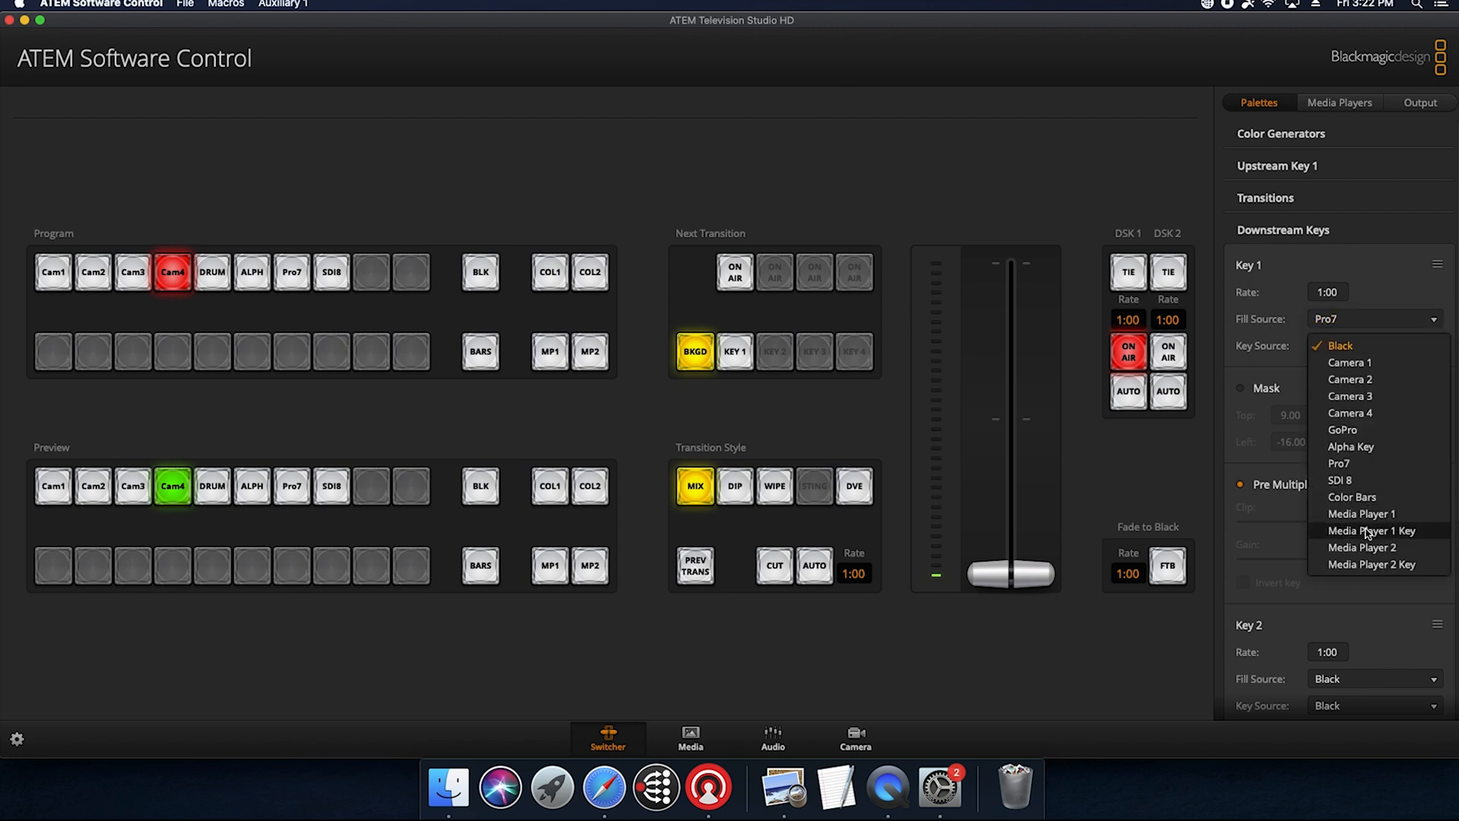
{"action": "left_click", "coordinate": [1351, 447]}
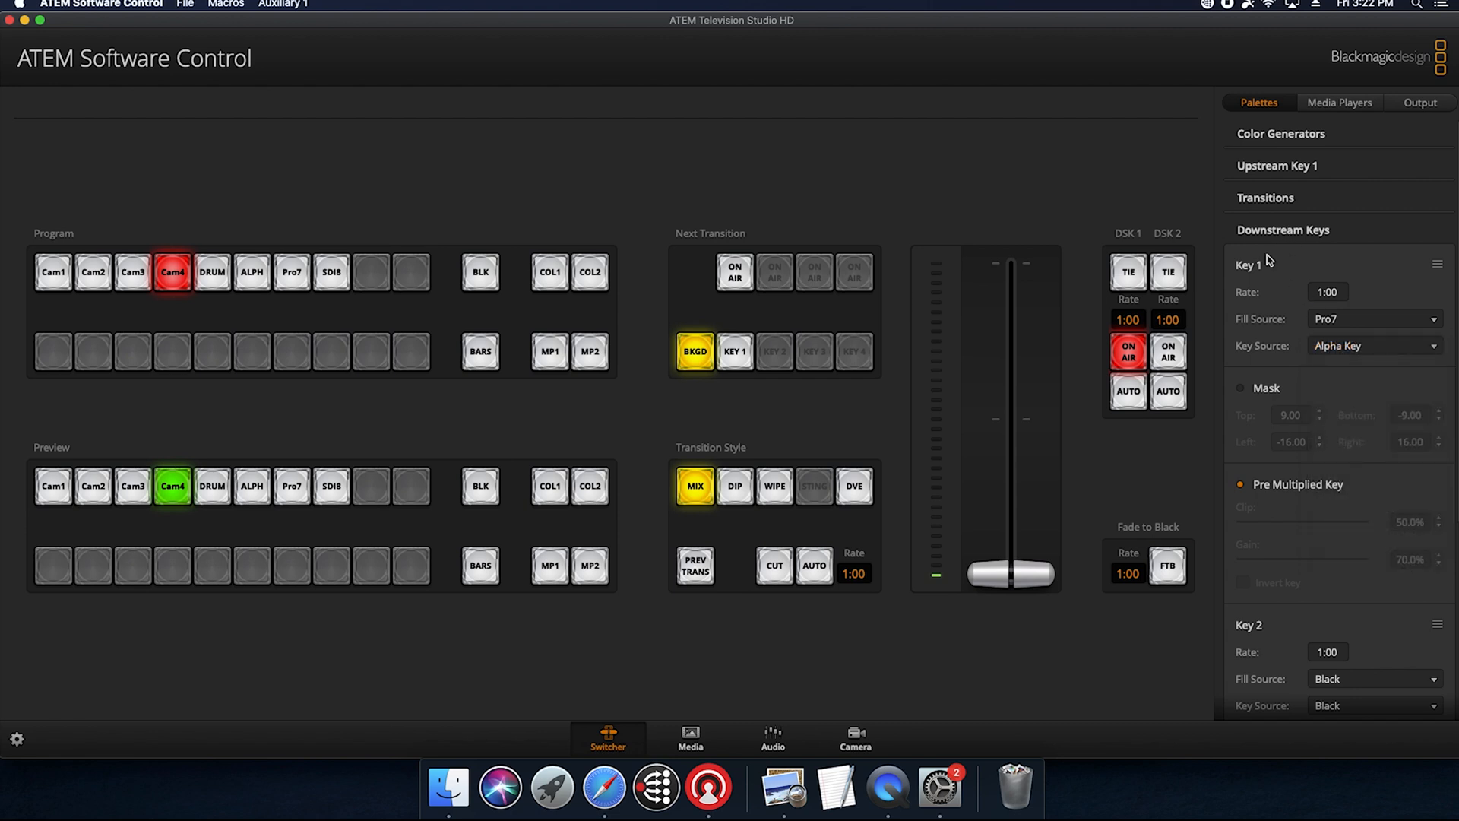
{"action": "left_click", "coordinate": [1283, 230]}
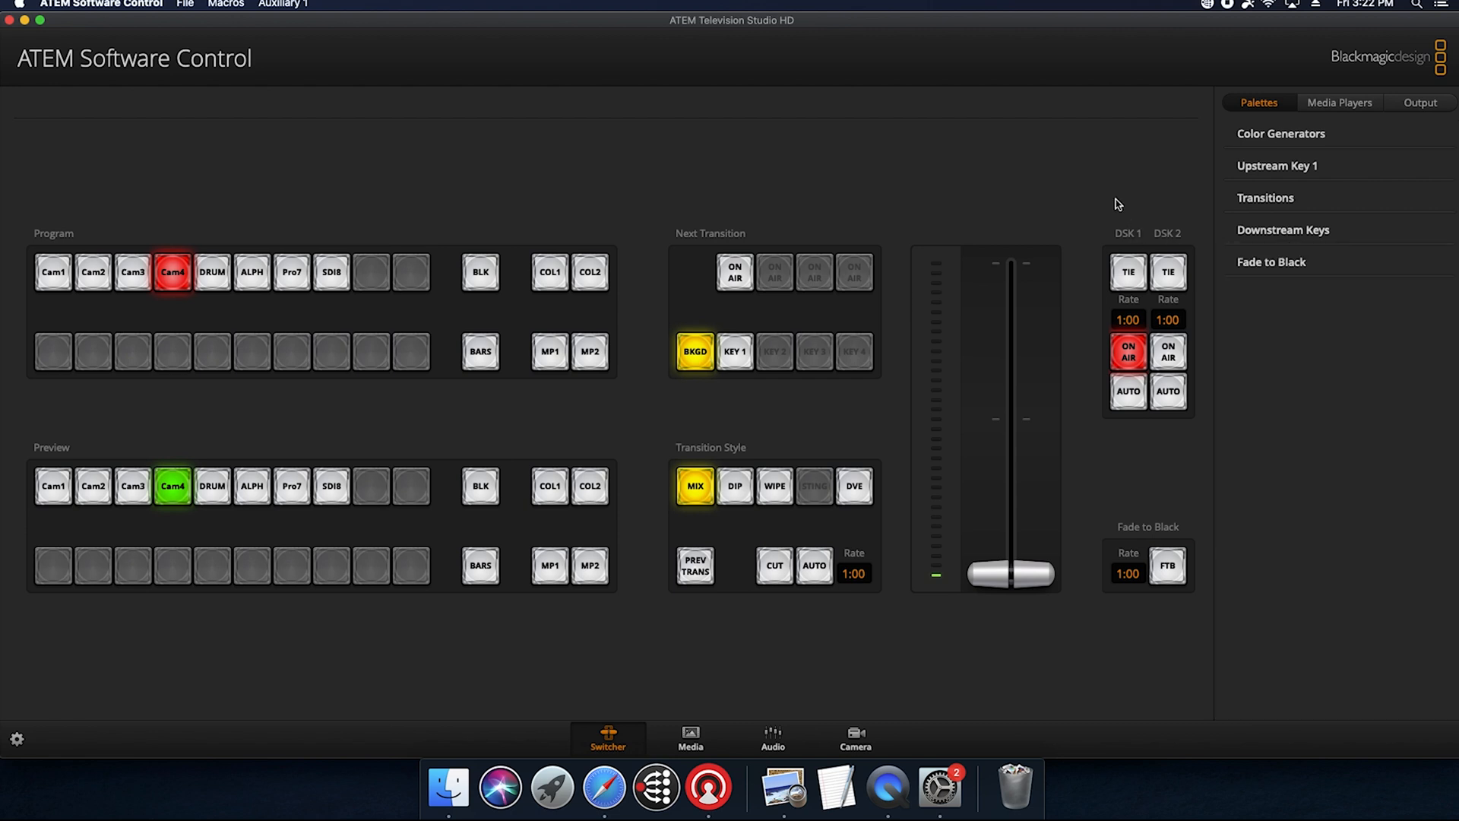